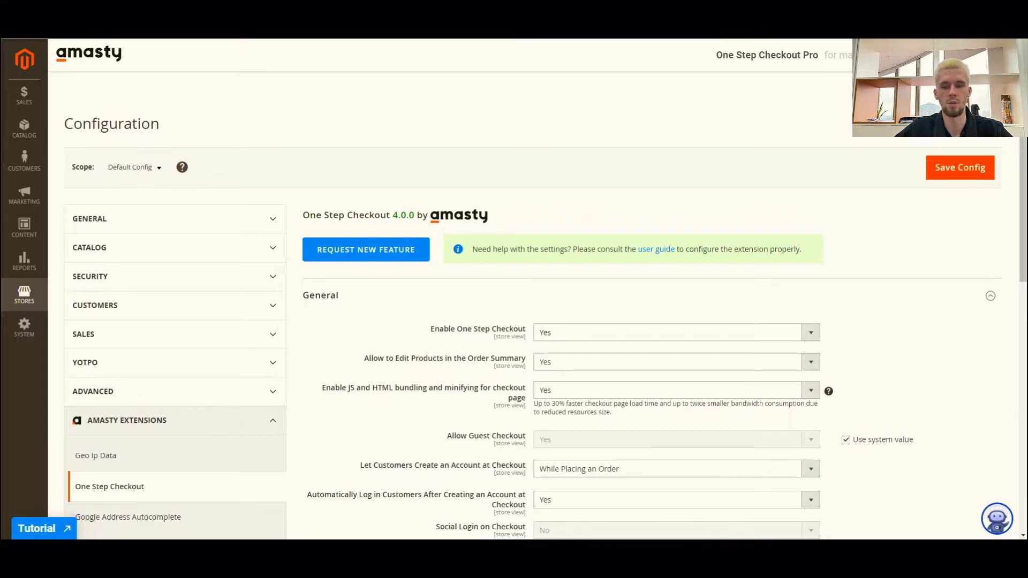
Expand the One Step Checkout Design group to show the Layout block arrangement
scroll(down, 3)
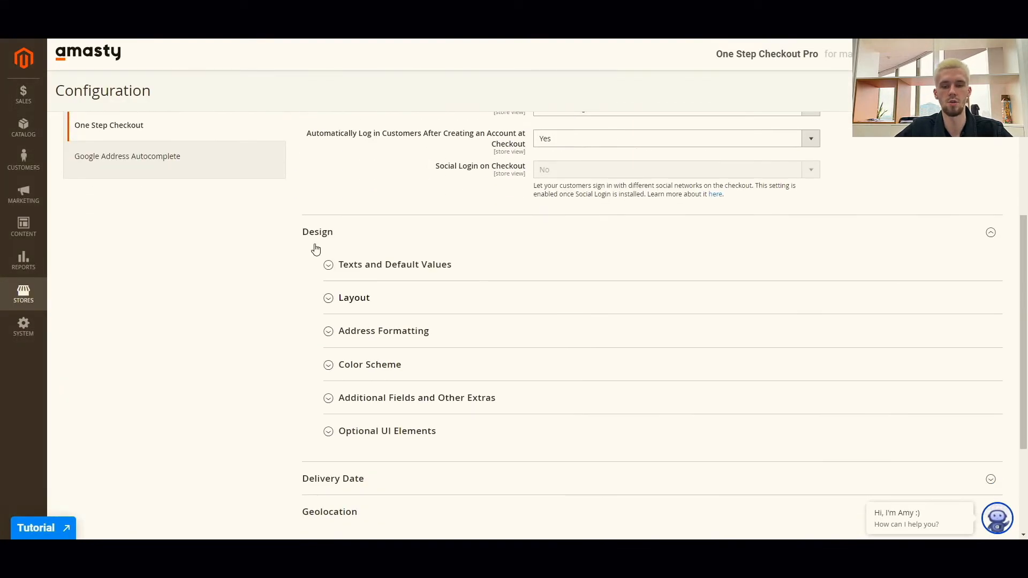
click(354, 297)
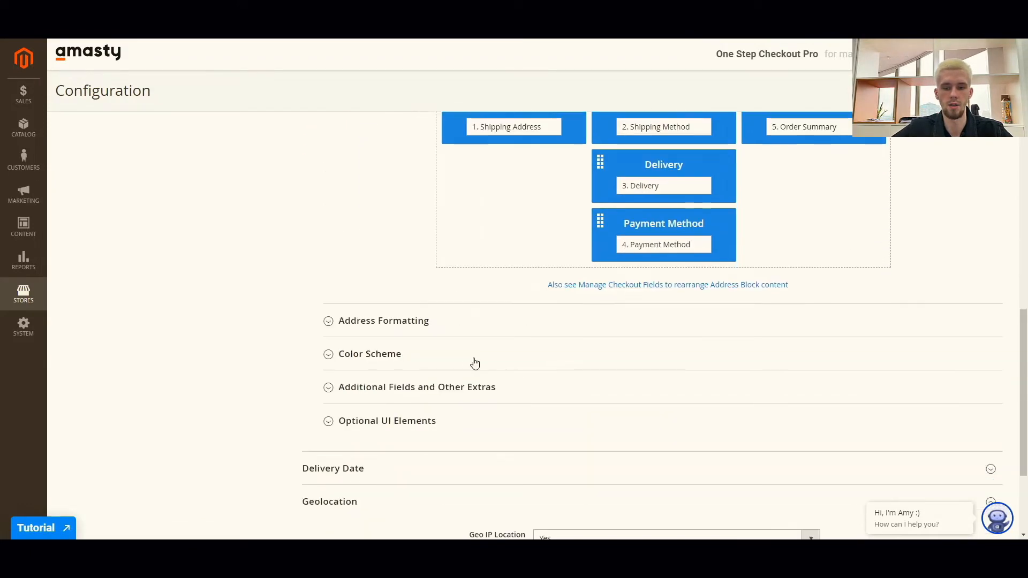
Review Color Scheme with light blue Order Summary background and confirm 3 Columns layout
click(369, 354)
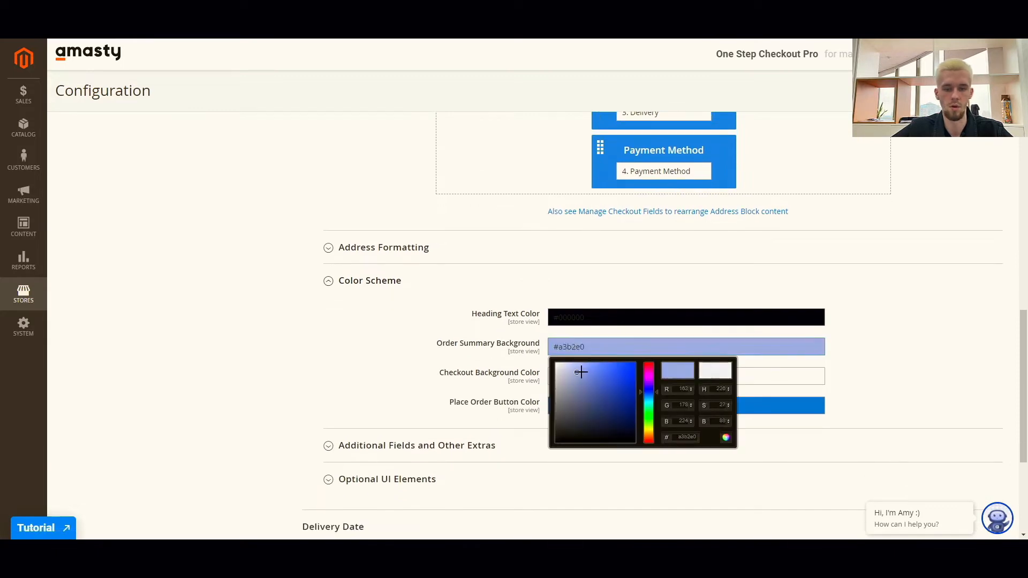
scroll(up, 3)
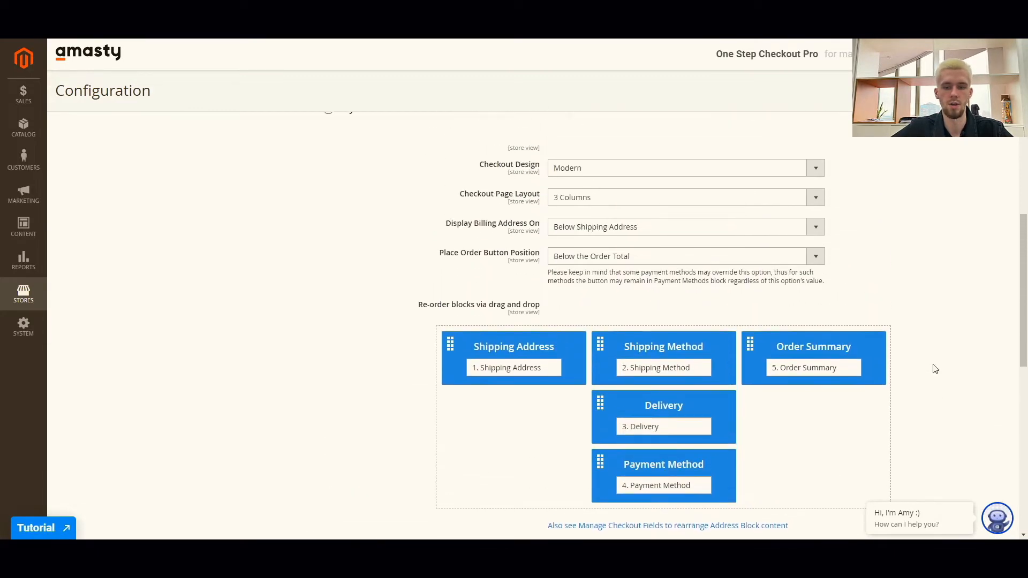
click(684, 197)
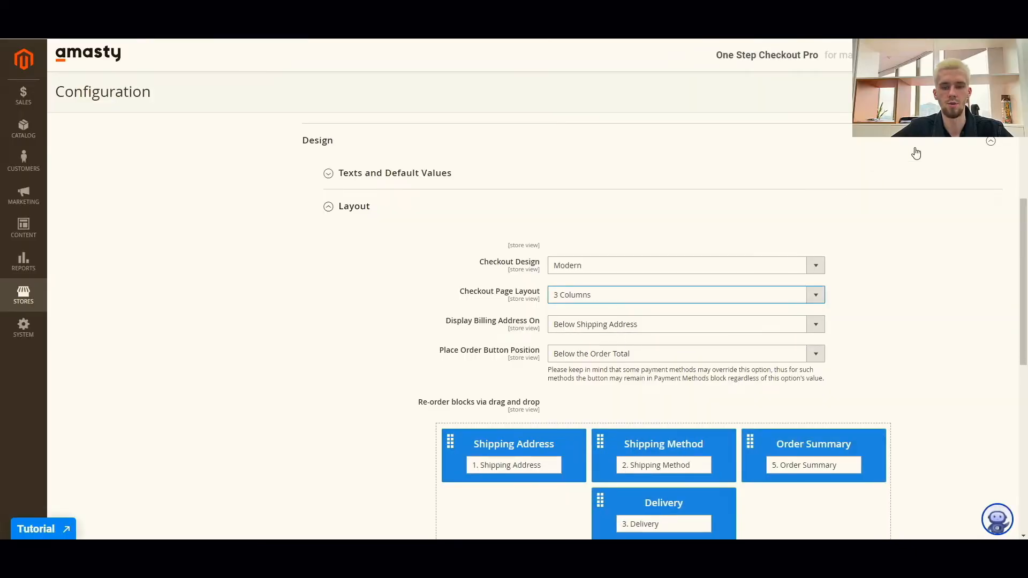
click(969, 167)
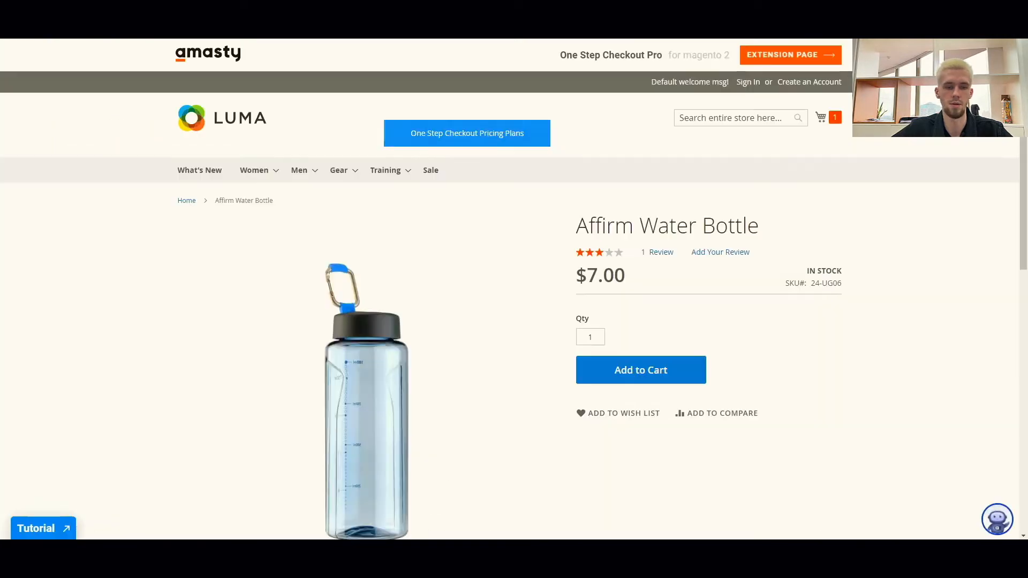
mouse_move(827, 216)
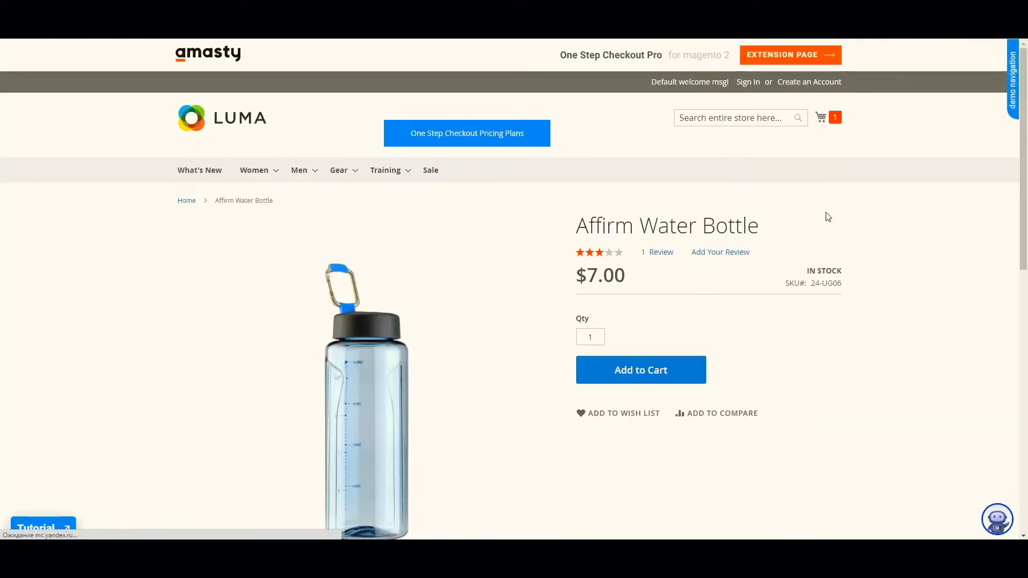
Proceed to checkout with the Affirm Water Bottle and view the three-column checkout page
click(640, 369)
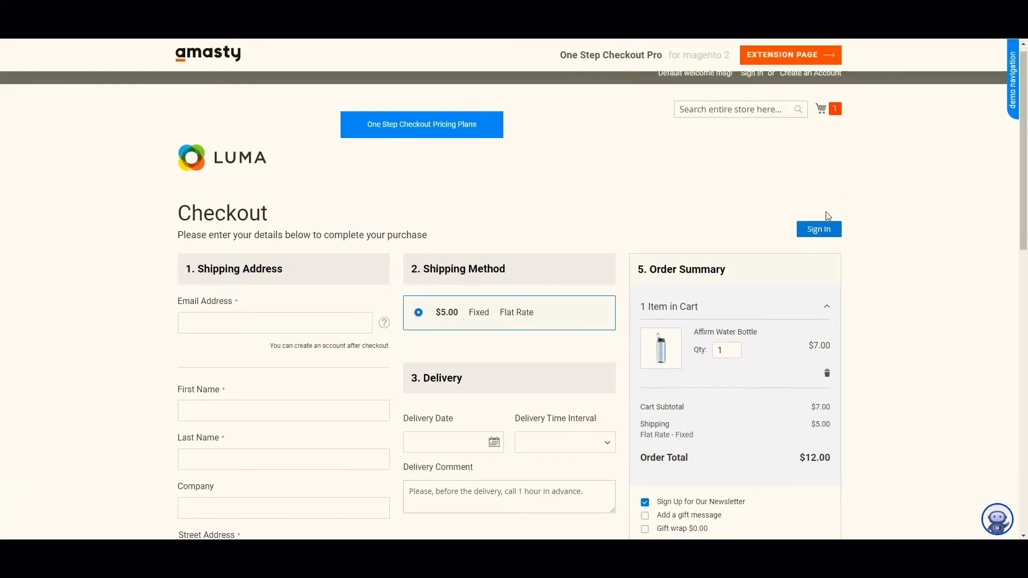
scroll(down, 3)
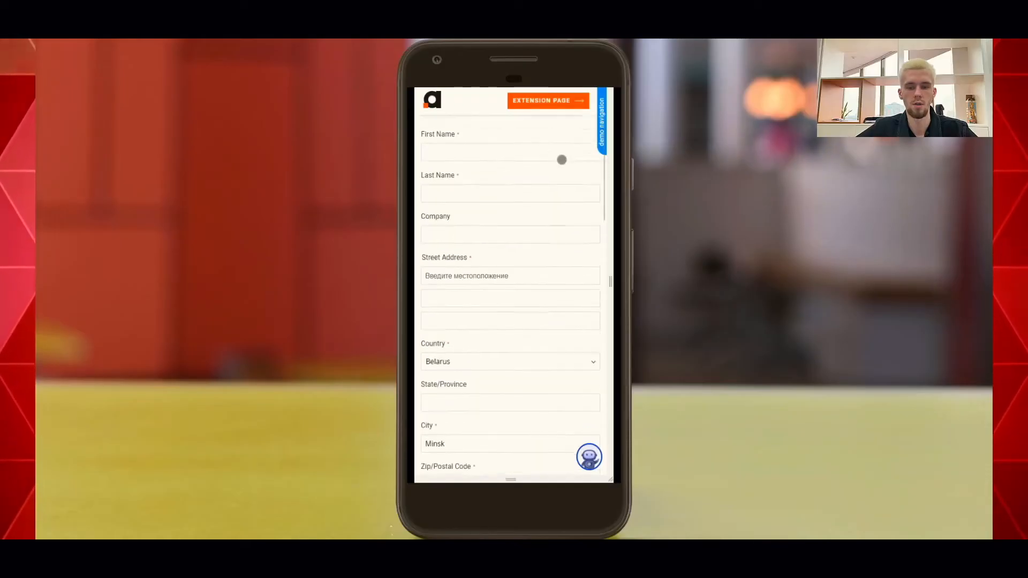
scroll(down, 3)
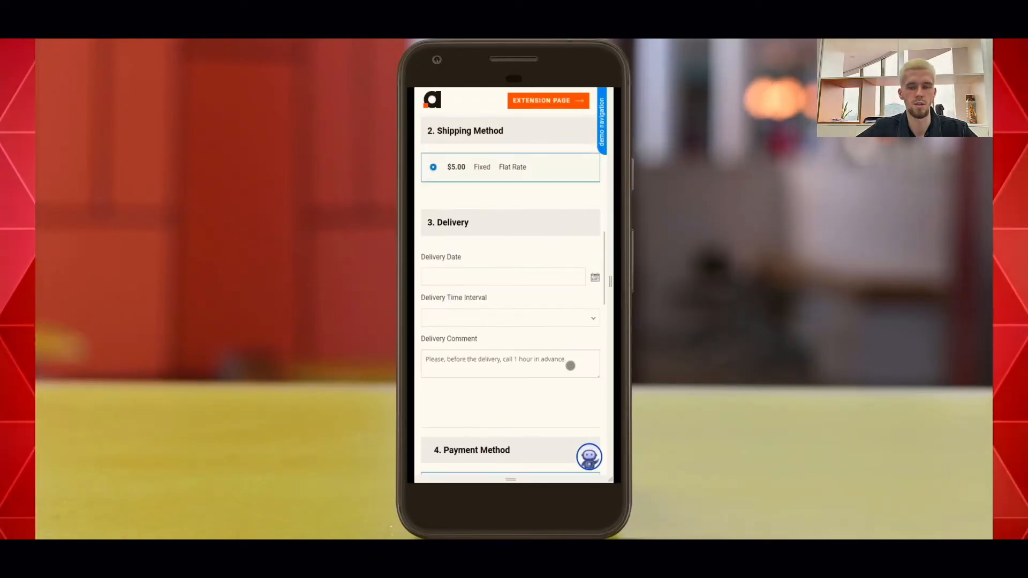
scroll(down, 3)
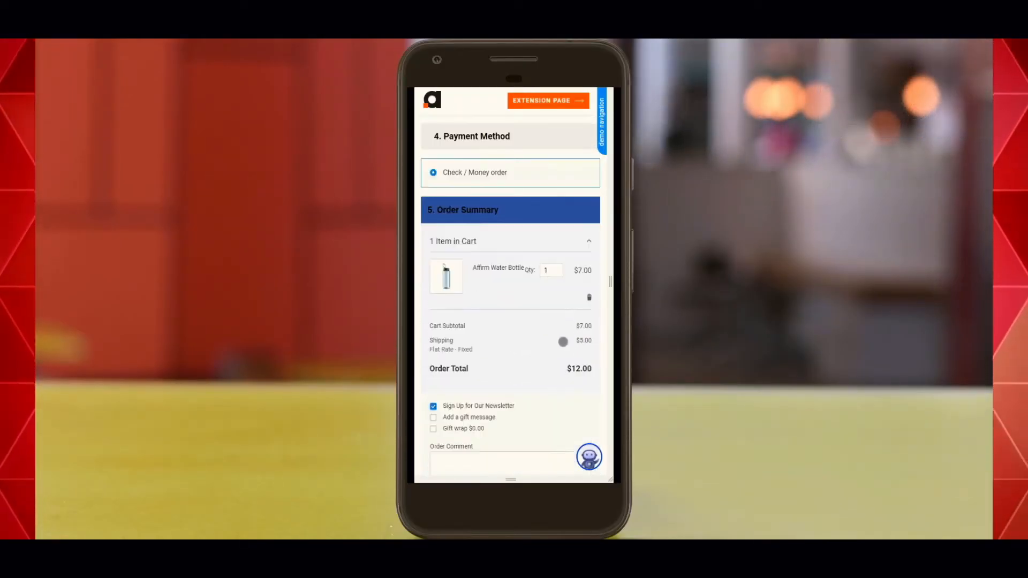
scroll(down, 3)
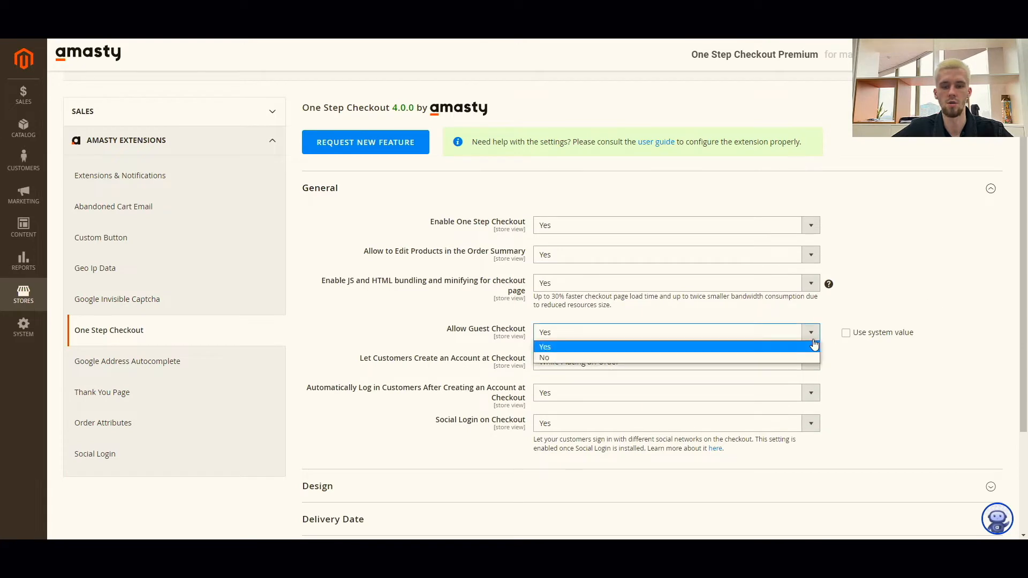
Set Allow Guest Checkout to Yes and return to One Step Checkout via Stores > Configuration
click(675, 360)
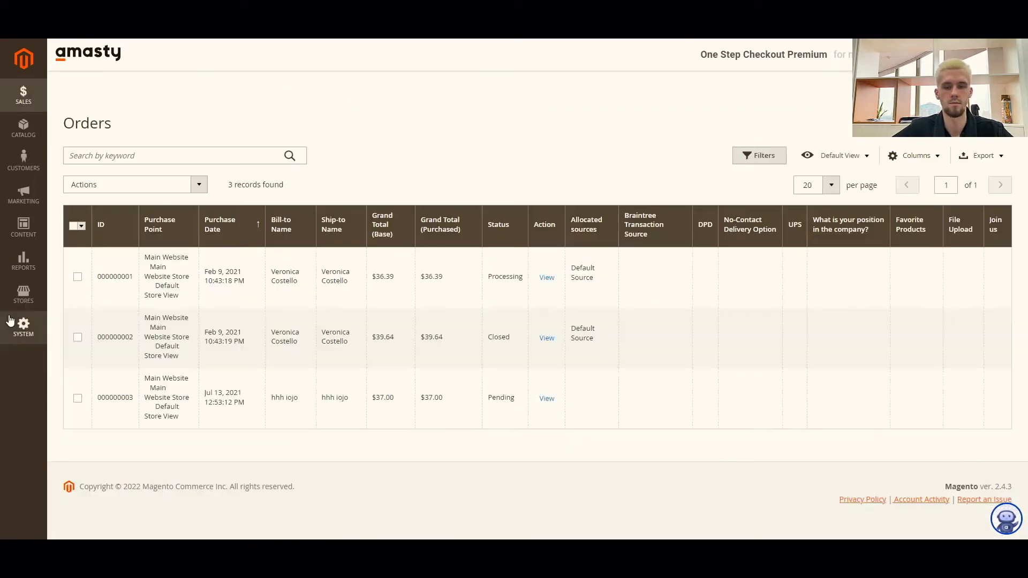
click(23, 296)
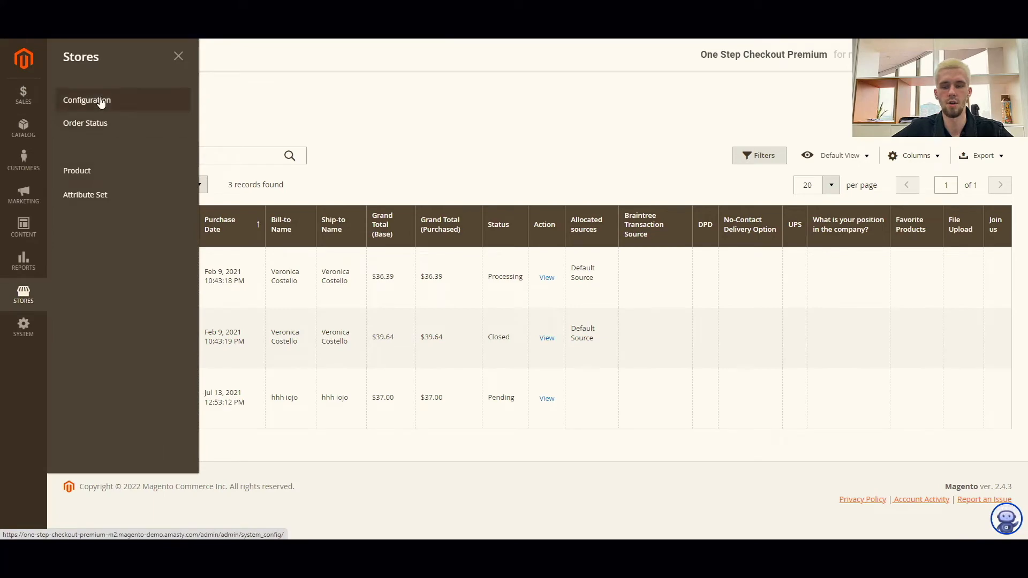
click(86, 99)
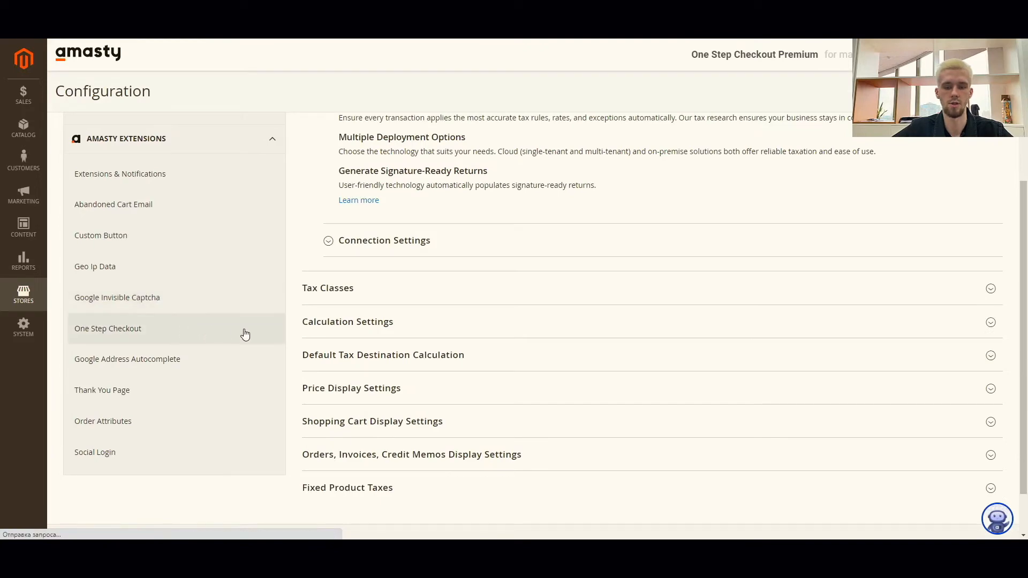
click(107, 328)
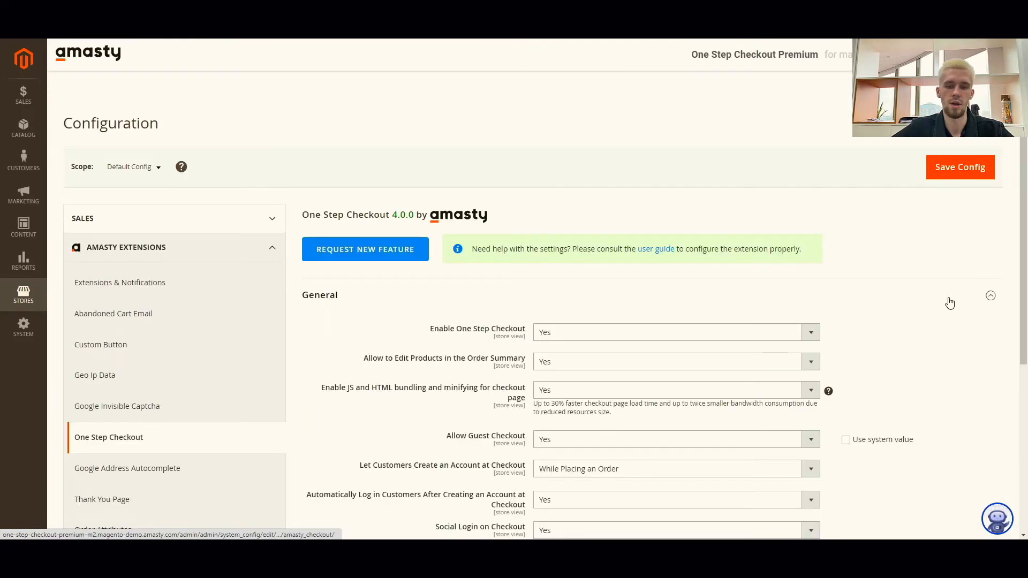
Allow account creation After Placing an Order with the Create an Account checkbox checked by default
scroll(down, 3)
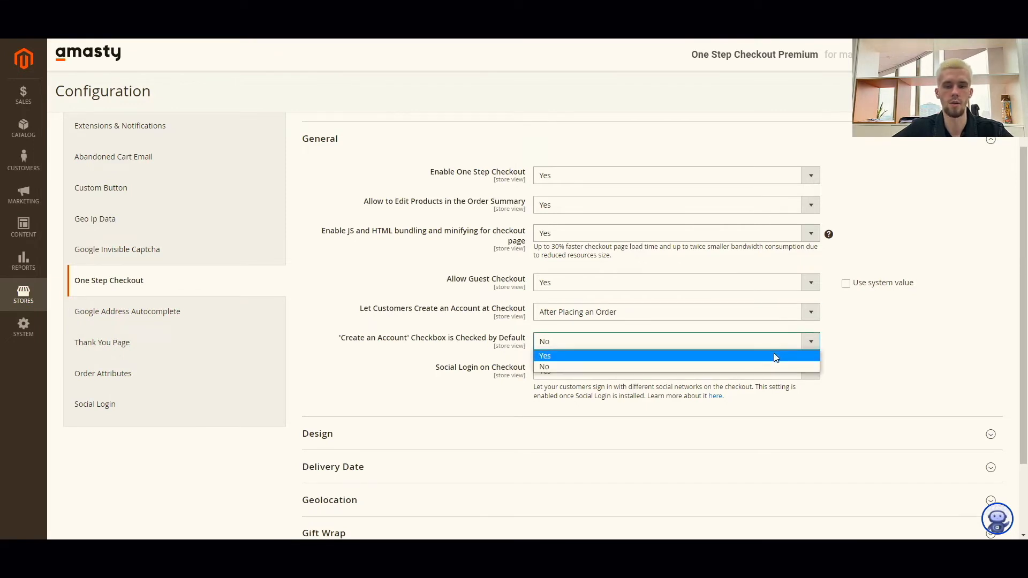
click(668, 355)
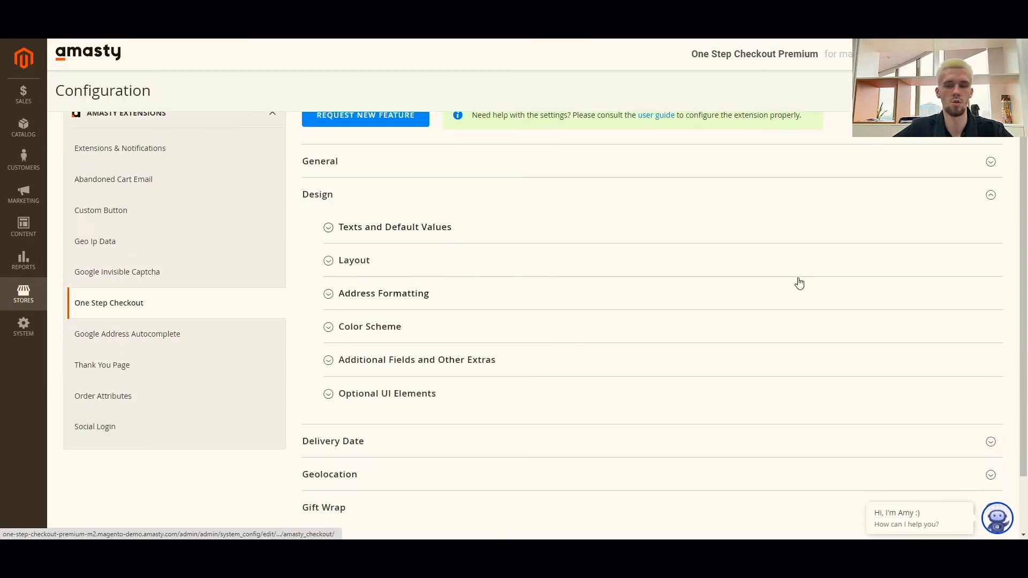
In Social Login settings, add social login to Shopping cart page and Checkout page only
click(94, 427)
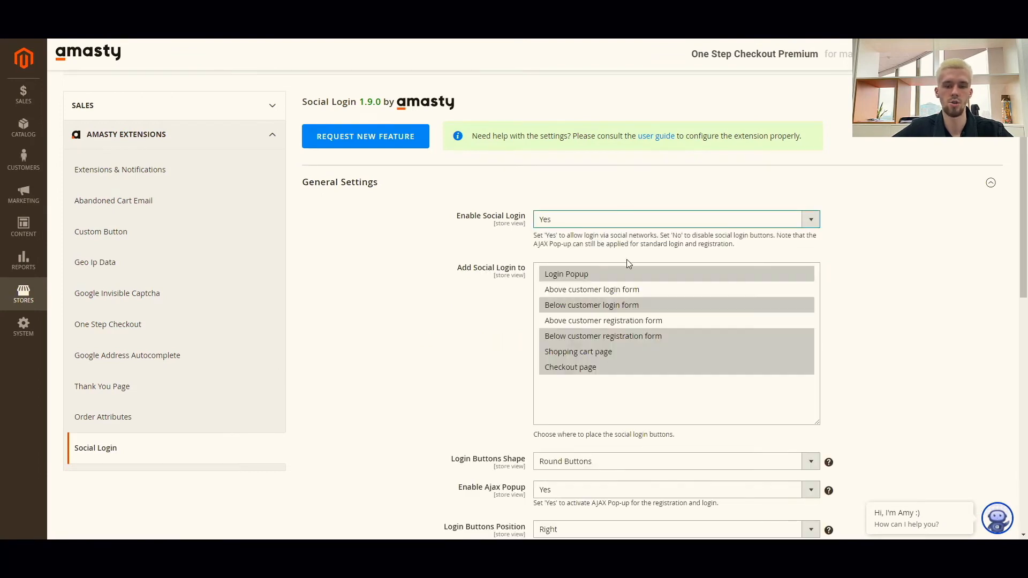
click(571, 366)
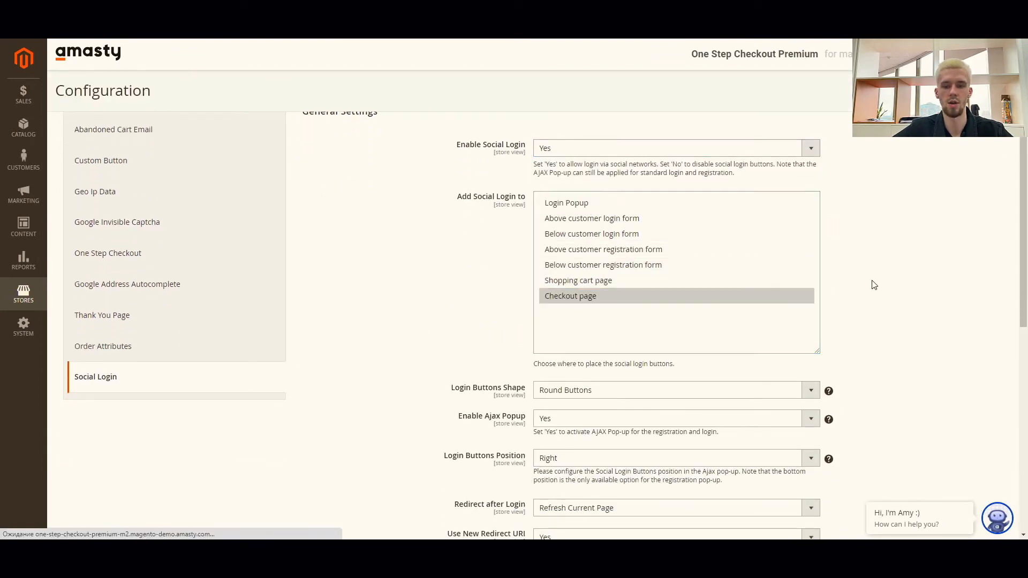
click(577, 280)
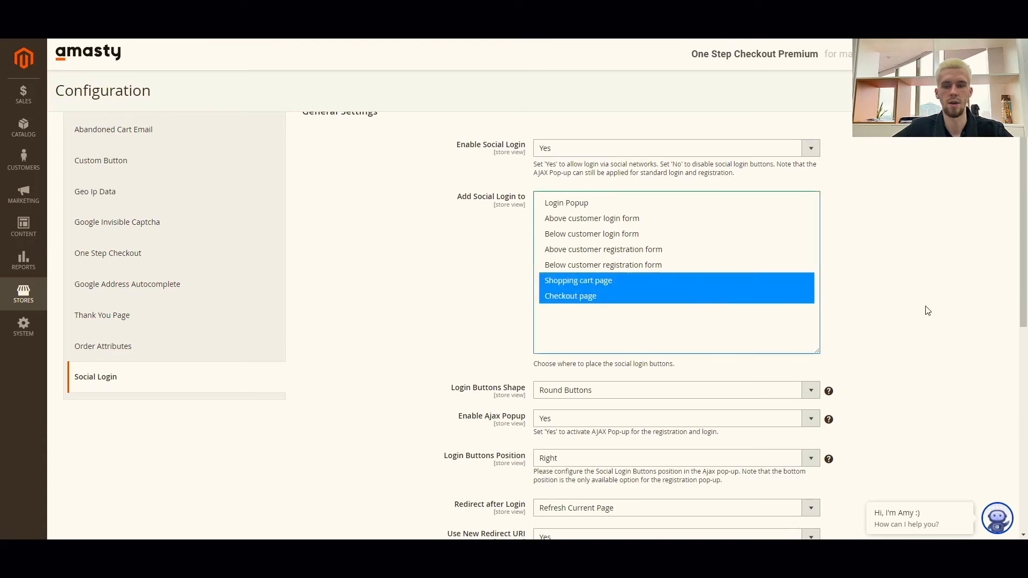
scroll(down, 3)
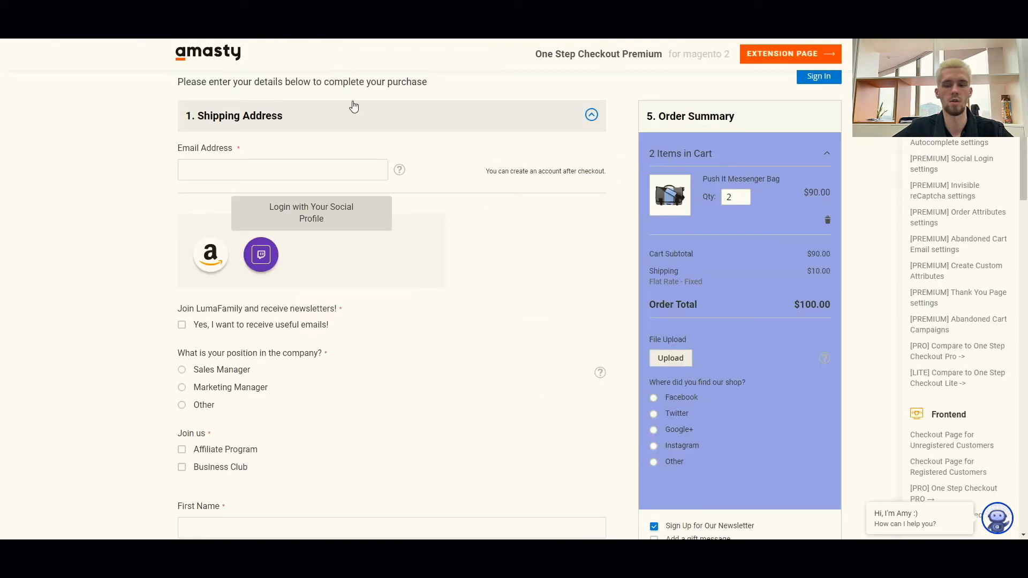
View the Login with Your Social Profile block with Amazon and Twitch buttons on storefront checkout
scroll(down, 3)
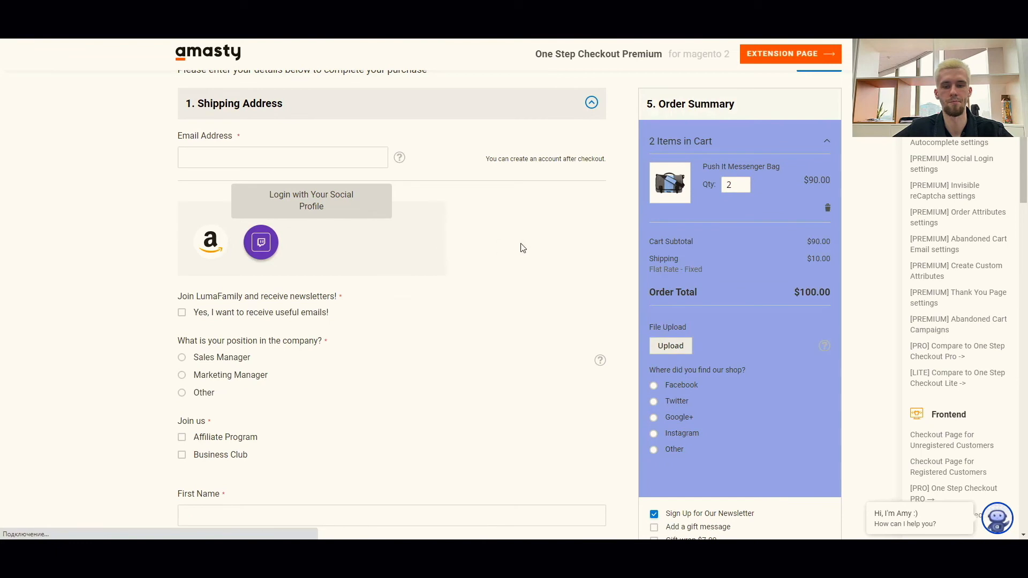
click(211, 242)
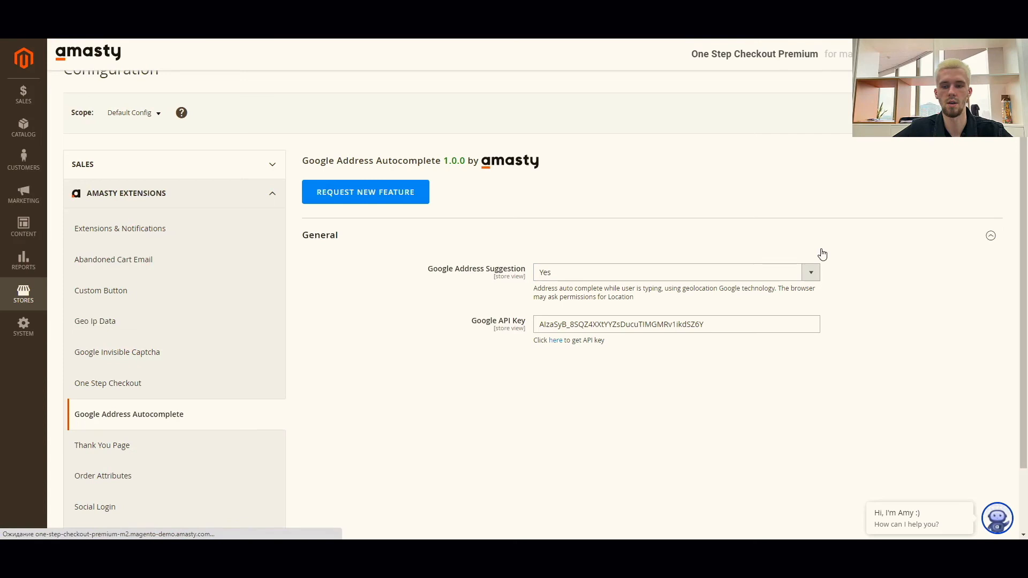
Check Google Address Suggestion is Yes with an API key entered in Google Address Autocomplete
click(960, 166)
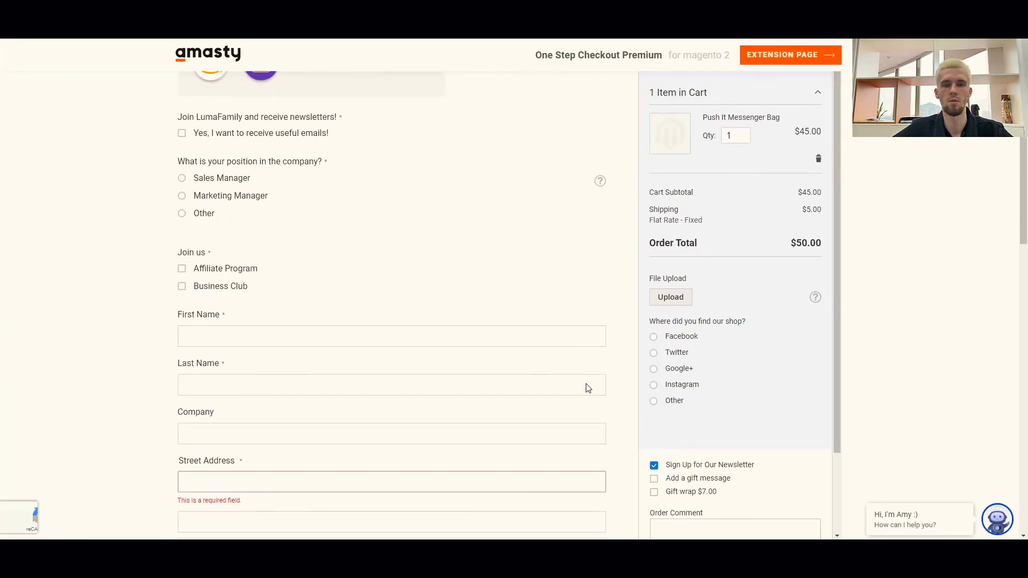
Enter '20 d' in Street Address to bring up Google's matching Minsk street suggestions
scroll(down, 3)
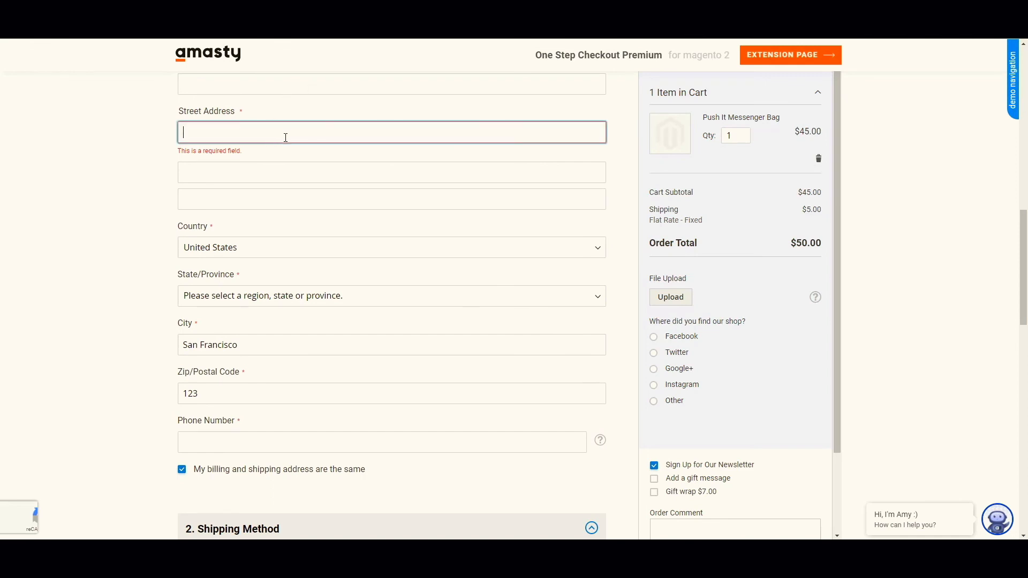
text(20 d)
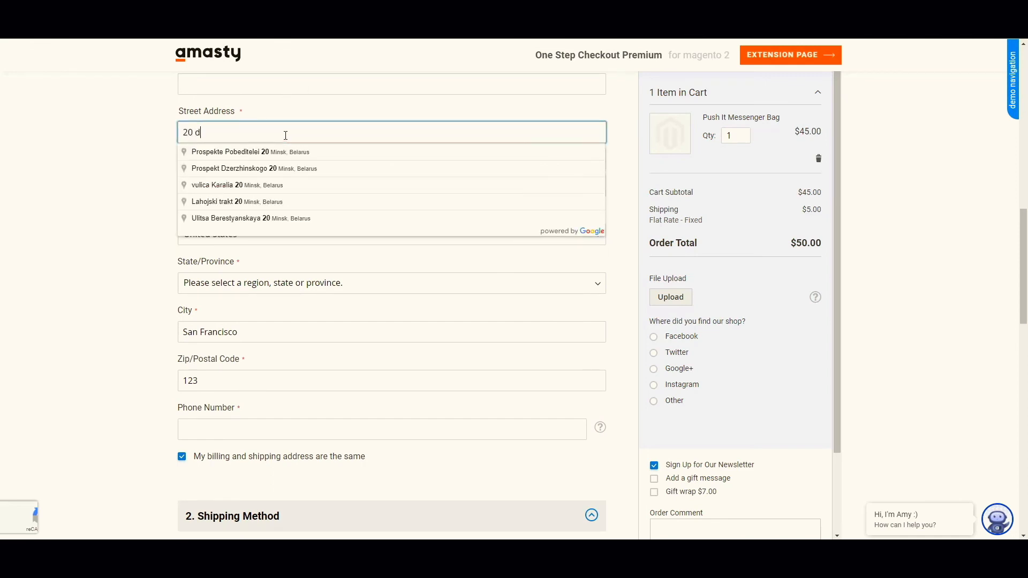